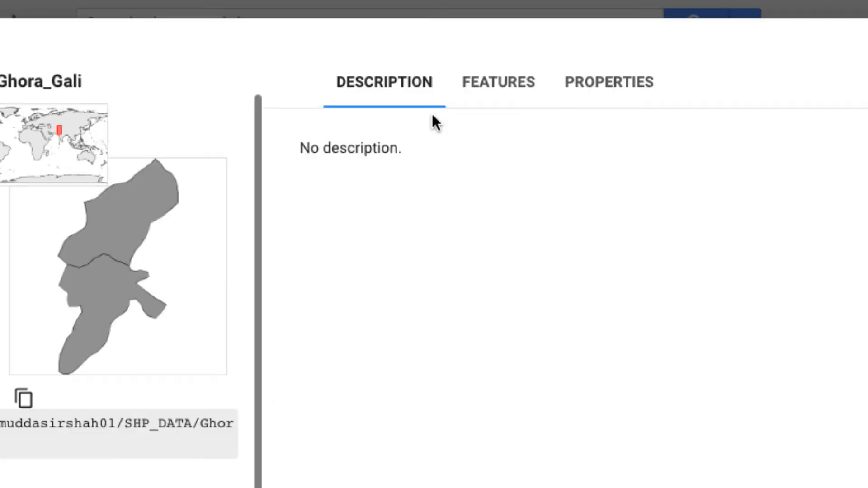
Step: Dismiss the Ghora_Gali asset details and review the modis_lst collection and 2020 date filter lines
{"action": "left_click", "coordinate": [497, 83]}
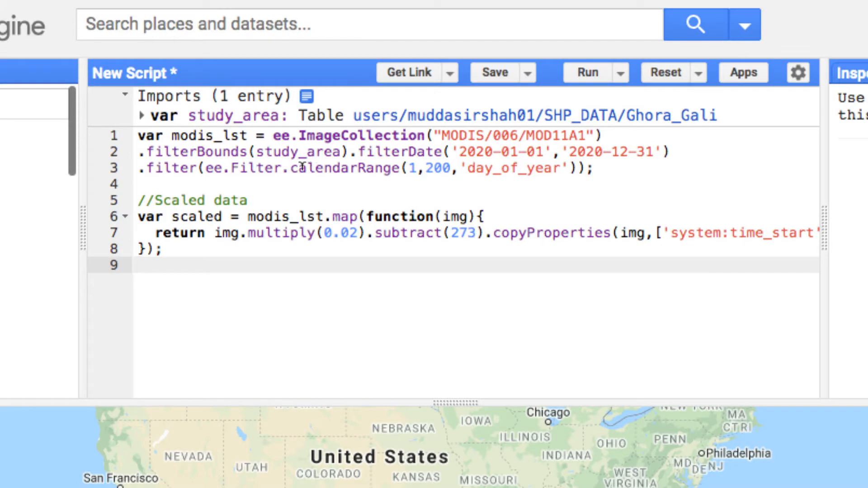
{"action": "left_click", "coordinate": [249, 134]}
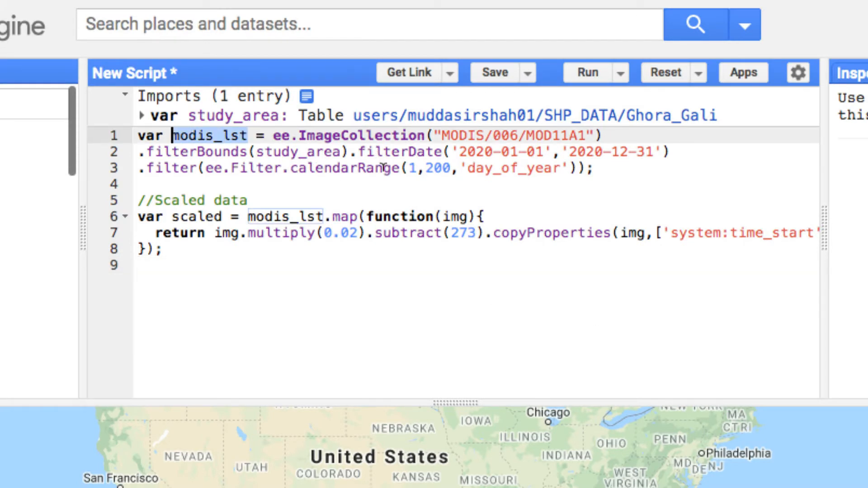
{"action": "left_click", "coordinate": [561, 169]}
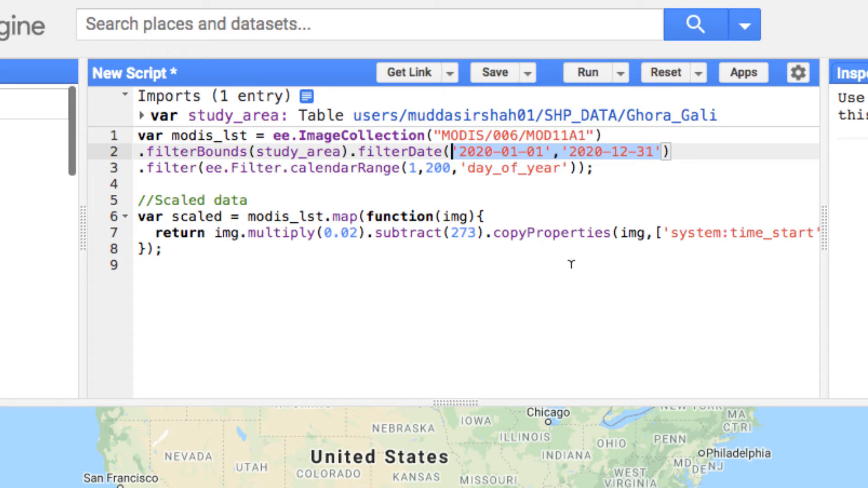
{"action": "mouse_move", "coordinate": [440, 203]}
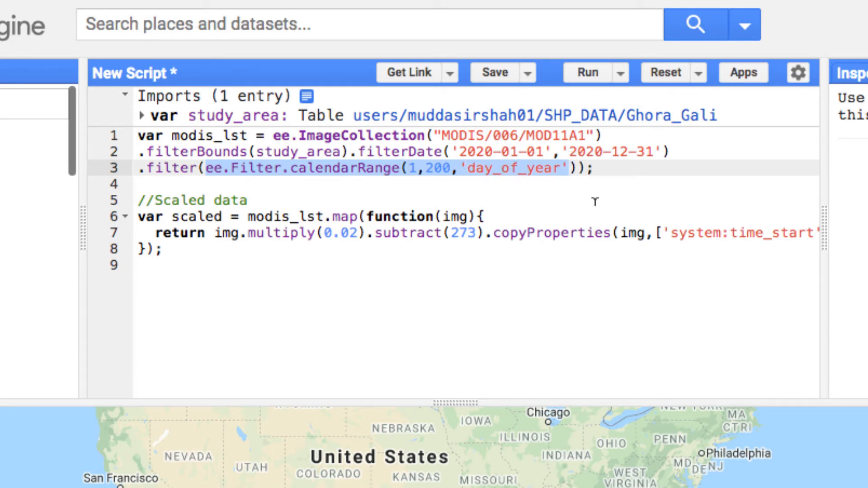
{"action": "left_click", "coordinate": [161, 250]}
{"action": "type", "text": "doy"}
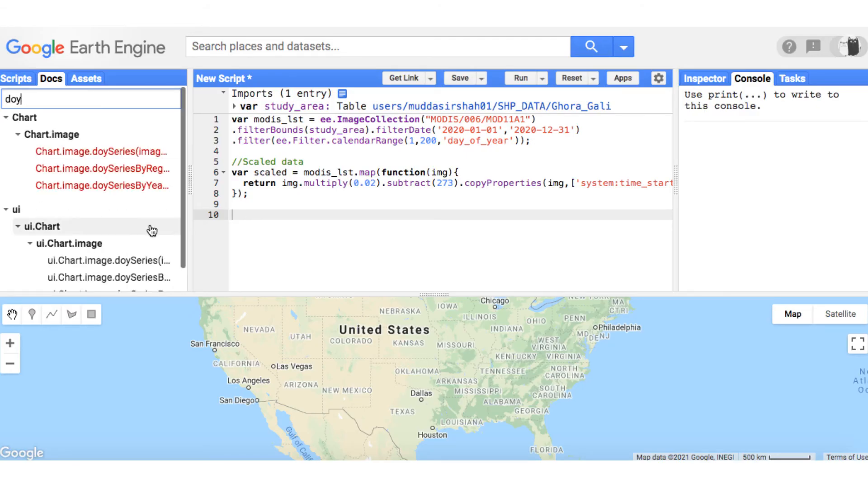
Step: Bring up the ui.Chart.image.doySeriesByRegion documentation to start the chart
{"action": "left_click", "coordinate": [108, 277]}
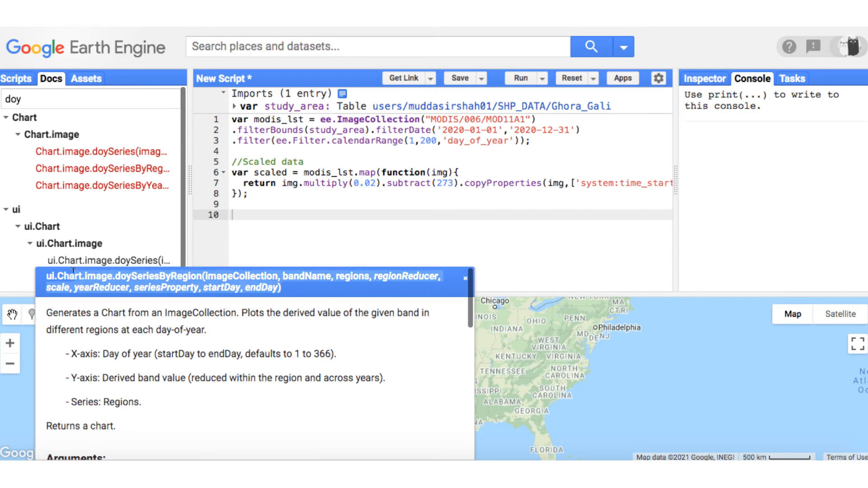
{"action": "mouse_move", "coordinate": [188, 253]}
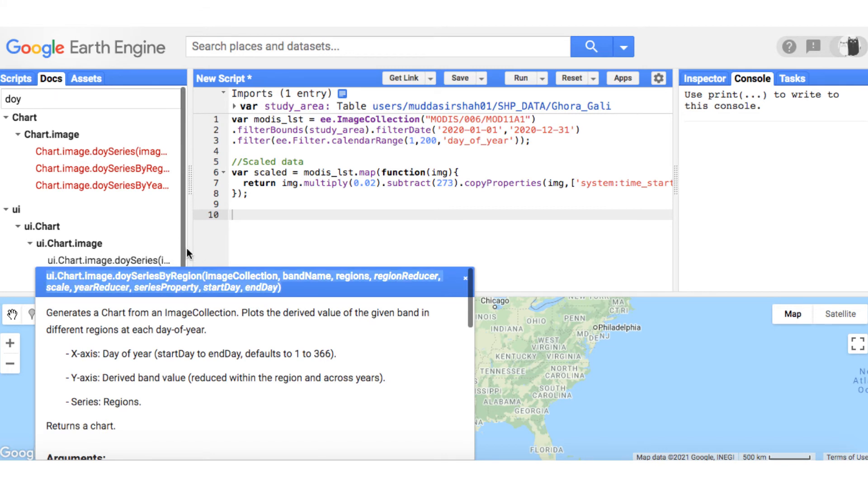
{"action": "mouse_move", "coordinate": [233, 240]}
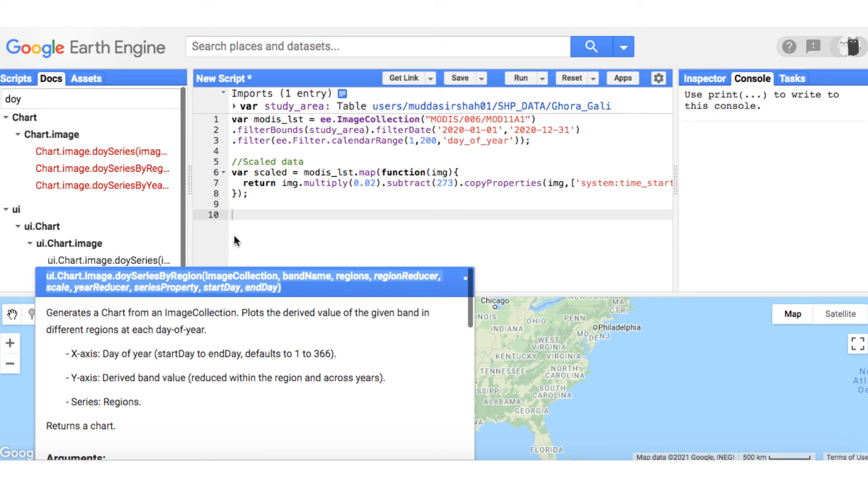
{"action": "mouse_move", "coordinate": [269, 225]}
{"action": "type", "text": "bandName:'LST_Day_1km' ,"}
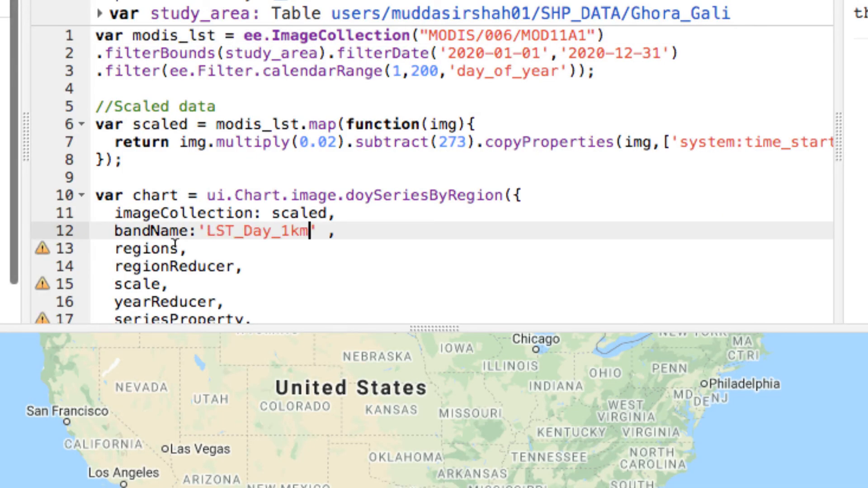
Step: Fill the chart arguments: regions study_area, regionReducer ee.Reducer.mean(), scale 1000
{"action": "type", "text": ": stu"}
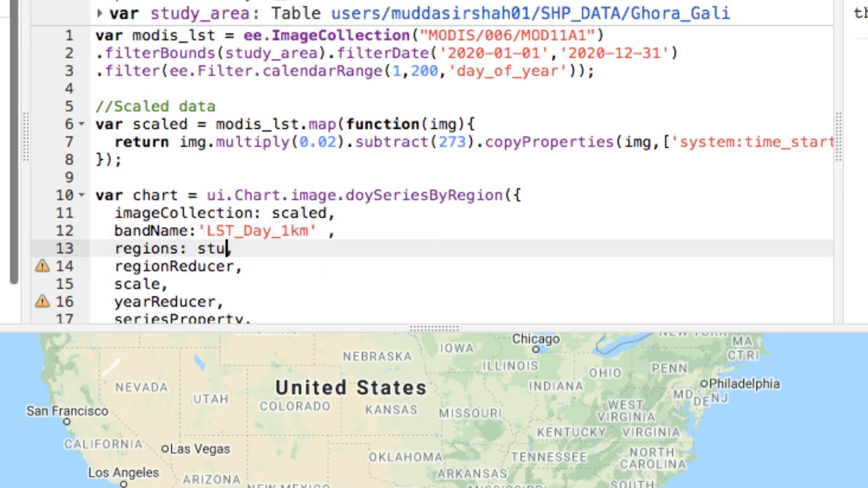
{"action": "type", "text": "dy_area"}
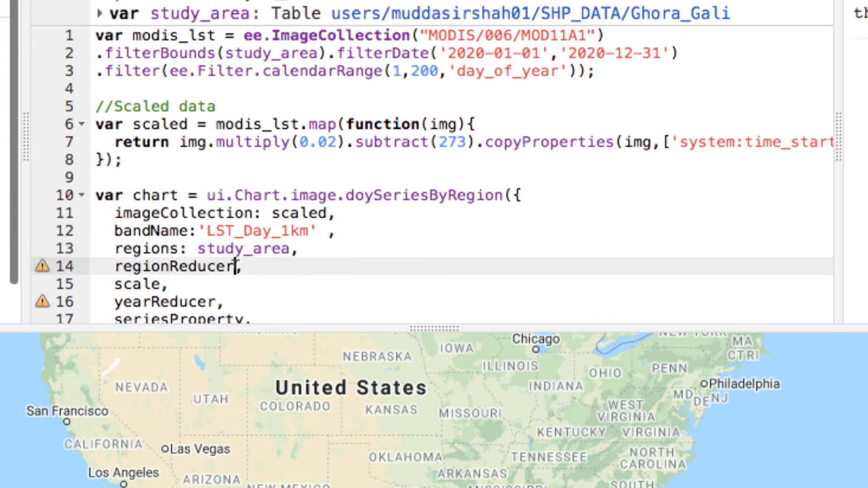
{"action": "type", "text": ": ee.R"}
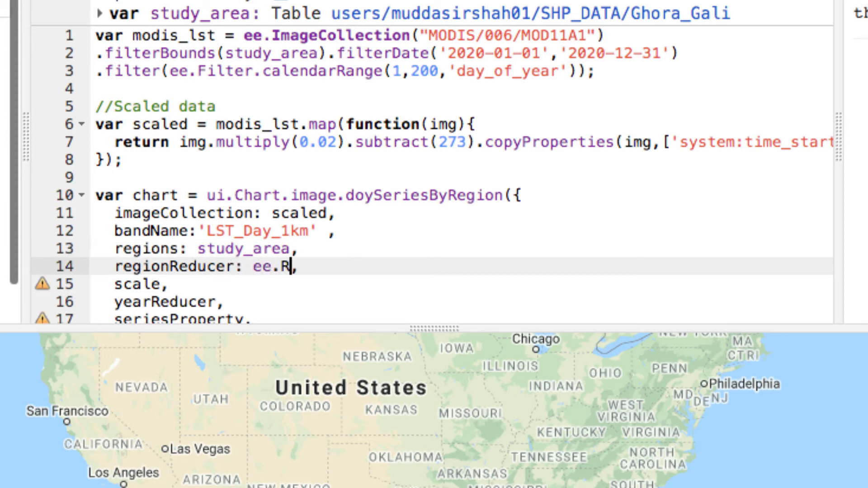
{"action": "type", "text": "educer.mean()"}
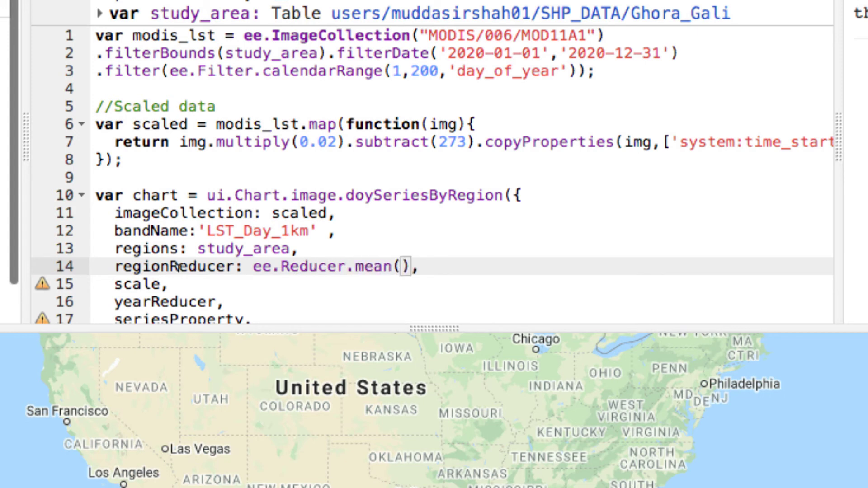
{"action": "type", "text": ": 1000"}
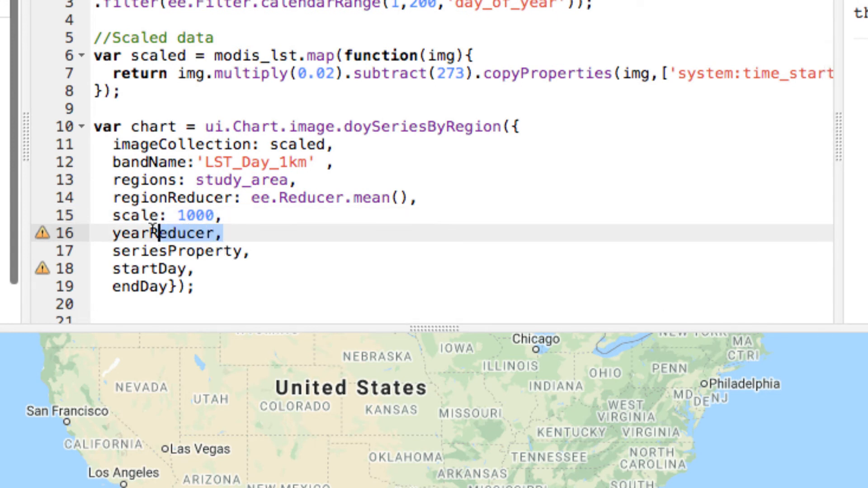
Step: Remove yearReducer, set seriesProperty 'UC_NAME', and begin a print( line after the chart
{"action": "key", "text": "Delete"}
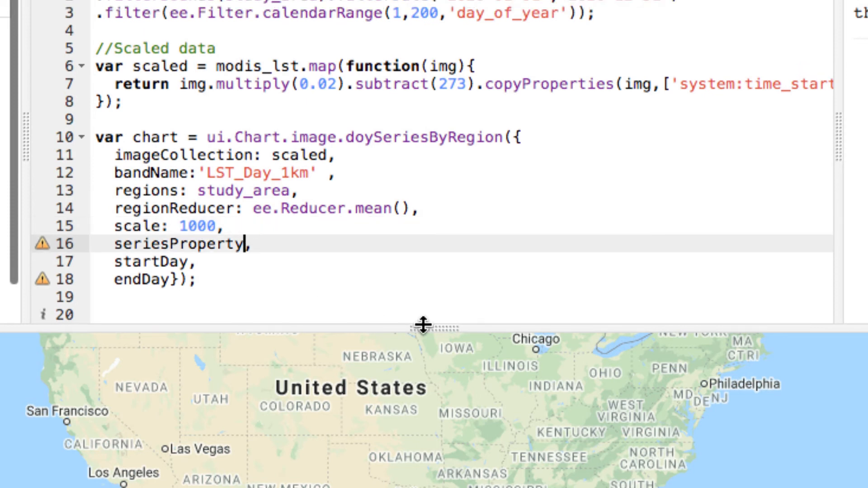
{"action": "type", "text": ":"}
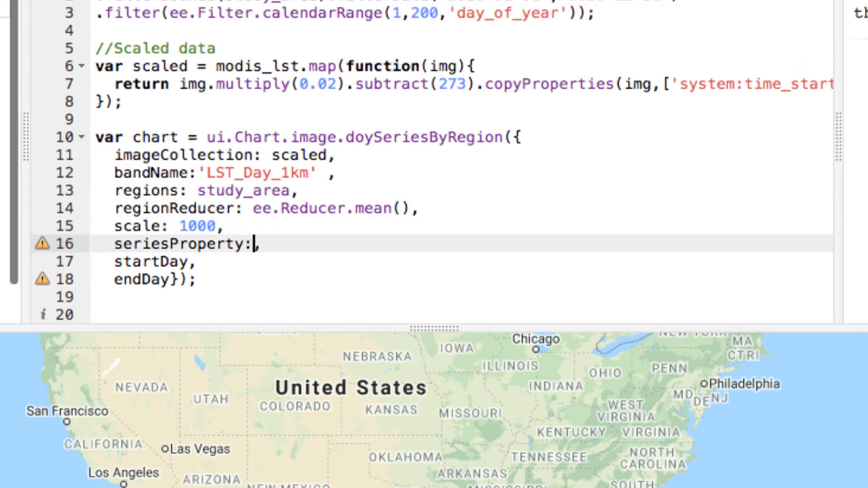
{"action": "type", "text": "'UC'"}
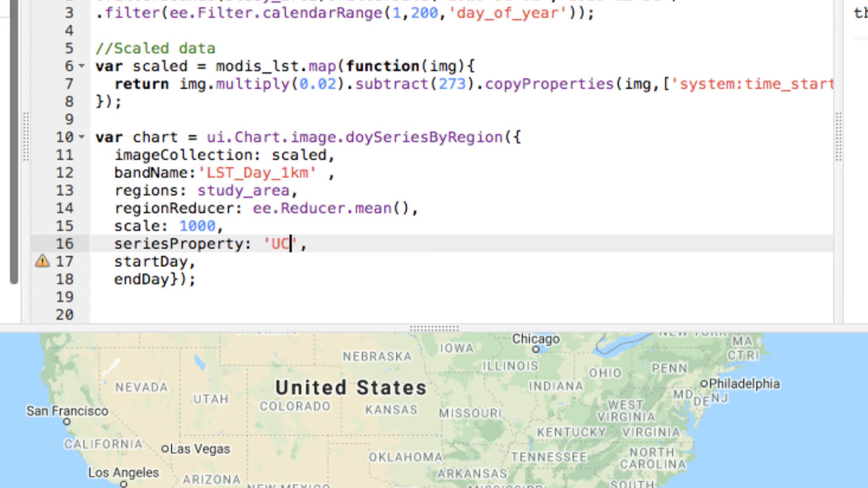
{"action": "type", "text": "_NAME"}
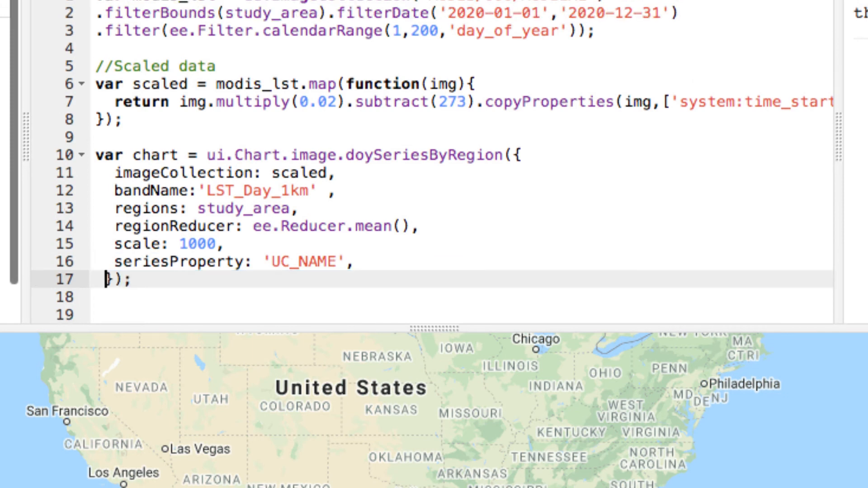
{"action": "left_click", "coordinate": [133, 277]}
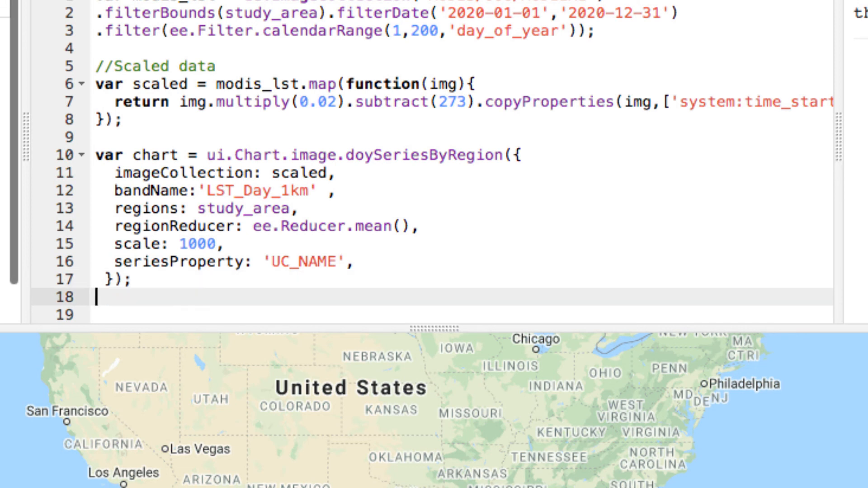
{"action": "type", "text": "print("}
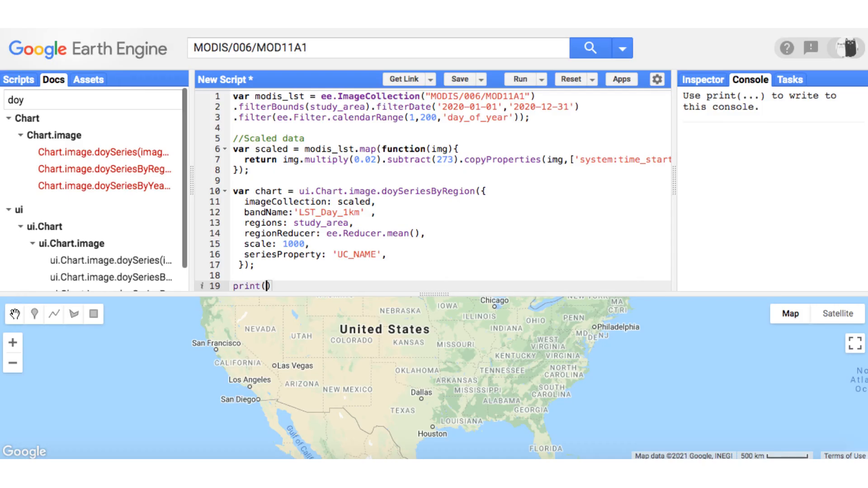
Step: Run the script and view the LST day-of-year chart for both regions full-size
{"action": "left_click", "coordinate": [518, 79]}
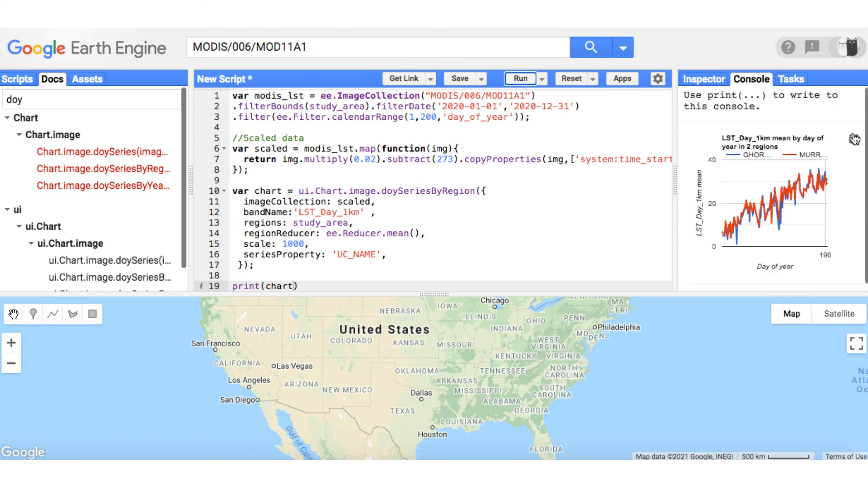
{"action": "left_click", "coordinate": [854, 135]}
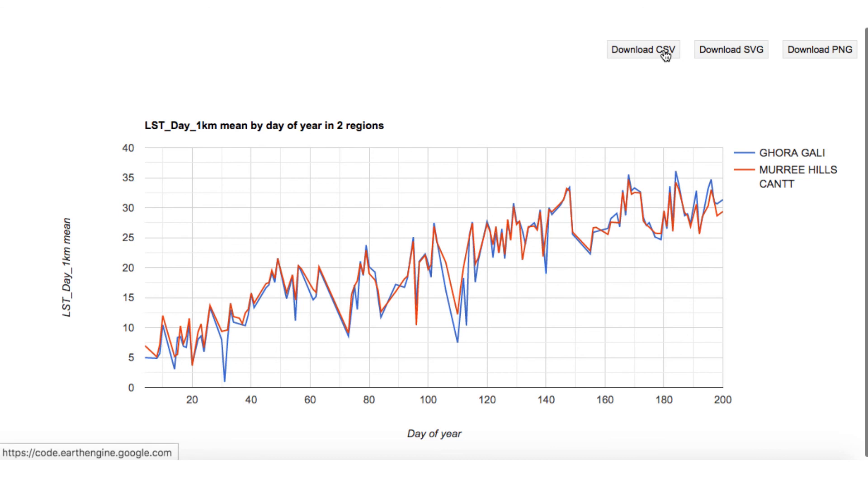
{"action": "mouse_move", "coordinate": [674, 67]}
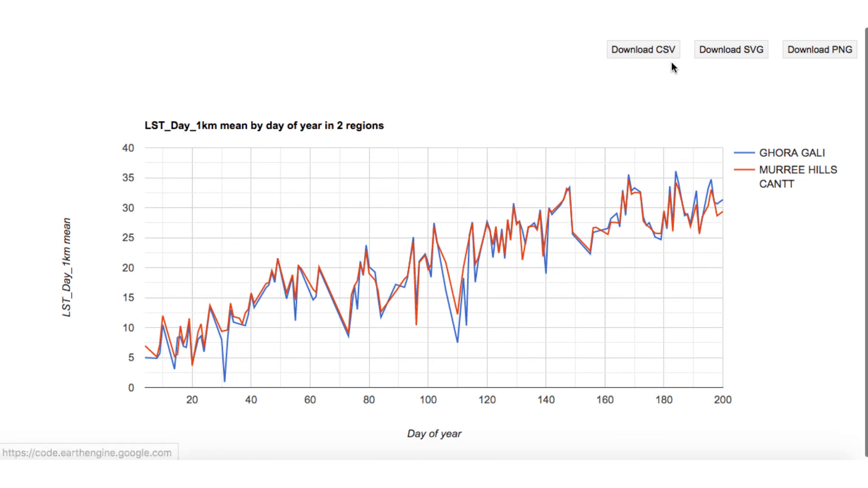
{"action": "mouse_move", "coordinate": [633, 91]}
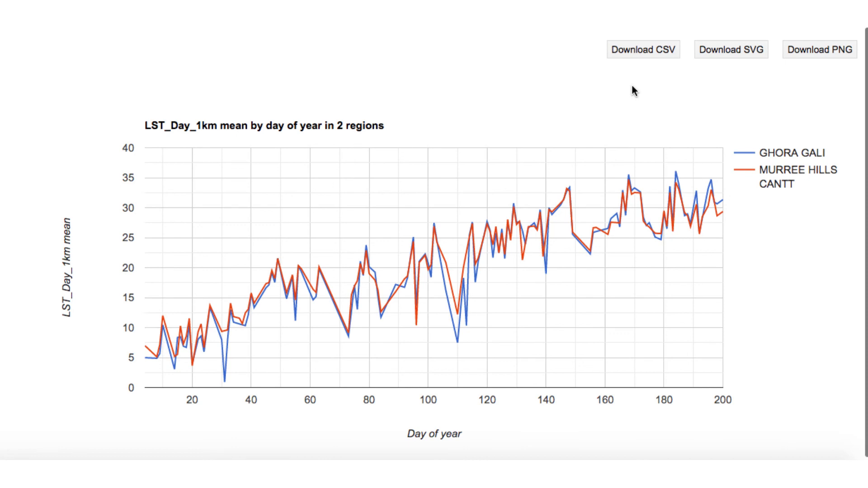